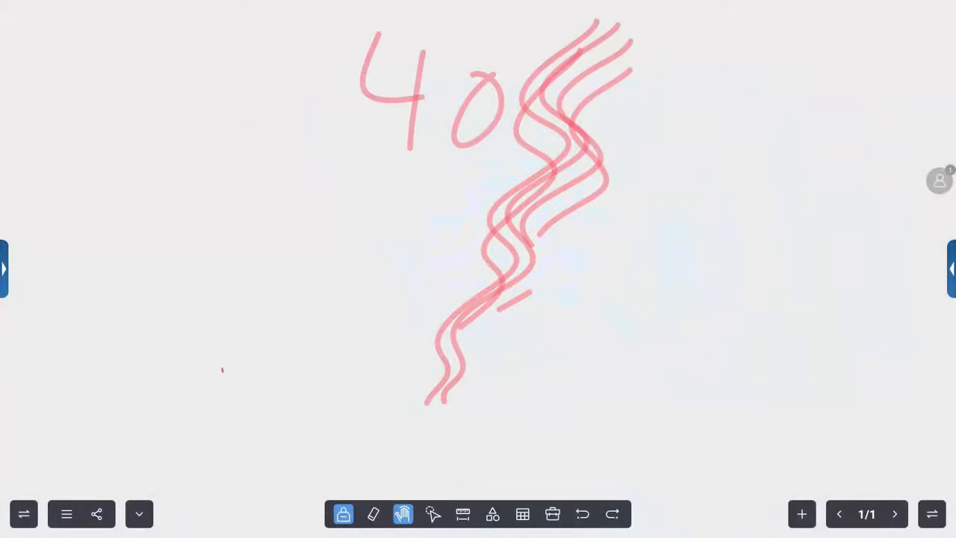
Add a third whiteboard page, then step back through the pages to the first one
{"action": "left_click", "coordinate": [403, 513]}
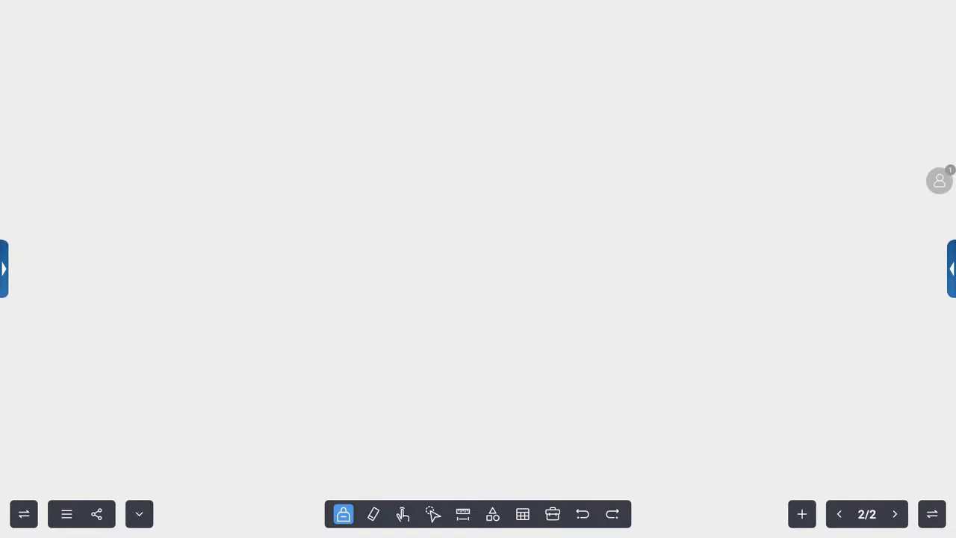
{"action": "left_click", "coordinate": [801, 514]}
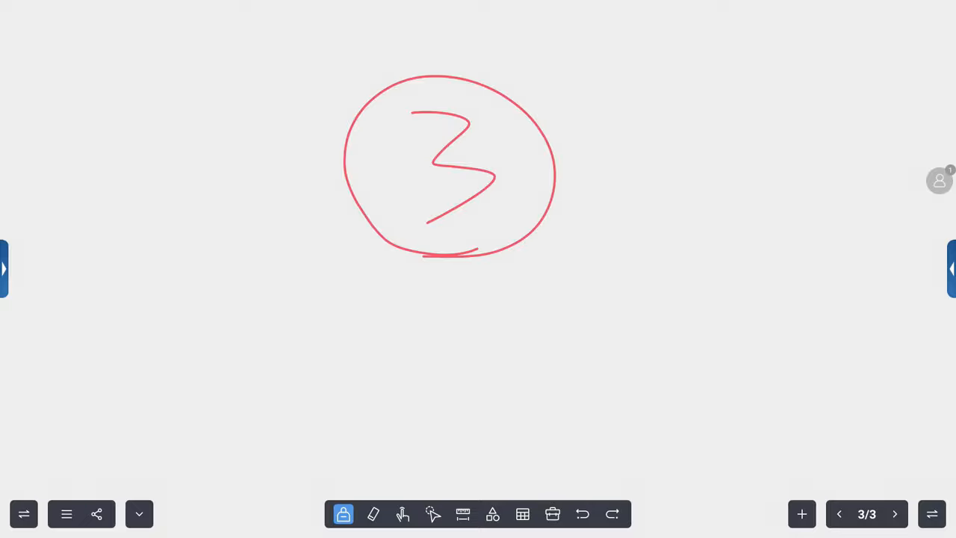
{"action": "left_click", "coordinate": [839, 514]}
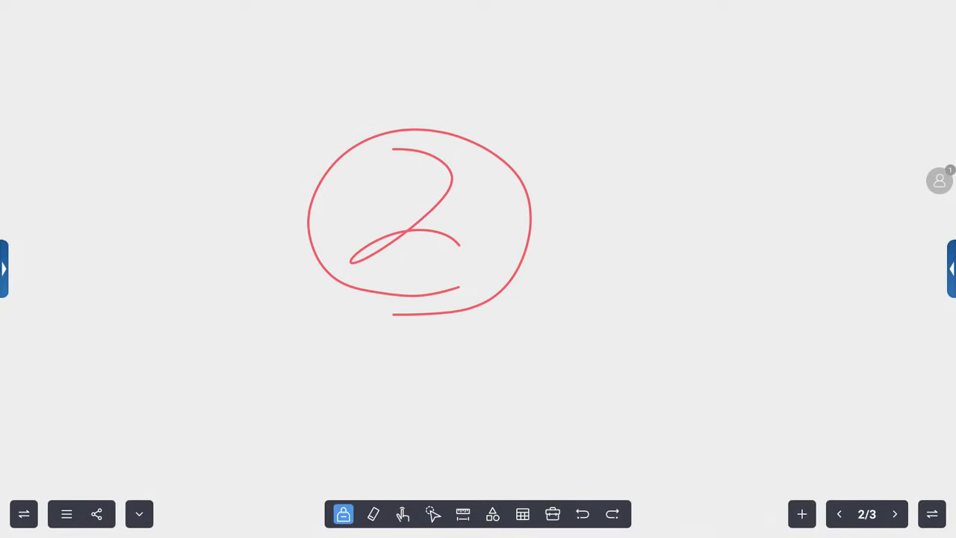
{"action": "left_click", "coordinate": [838, 513]}
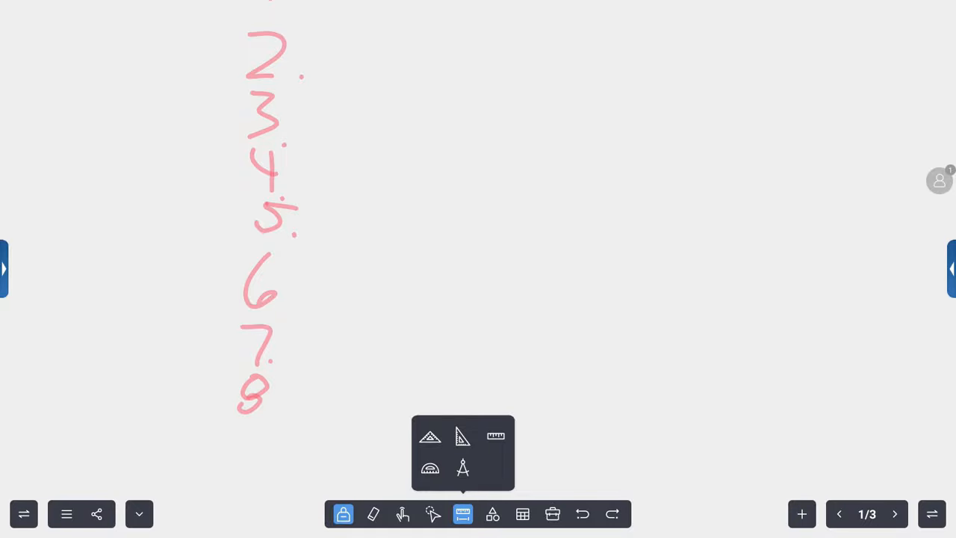
Browse the shape and table options, ending on the media and document insert options
{"action": "left_click", "coordinate": [493, 514]}
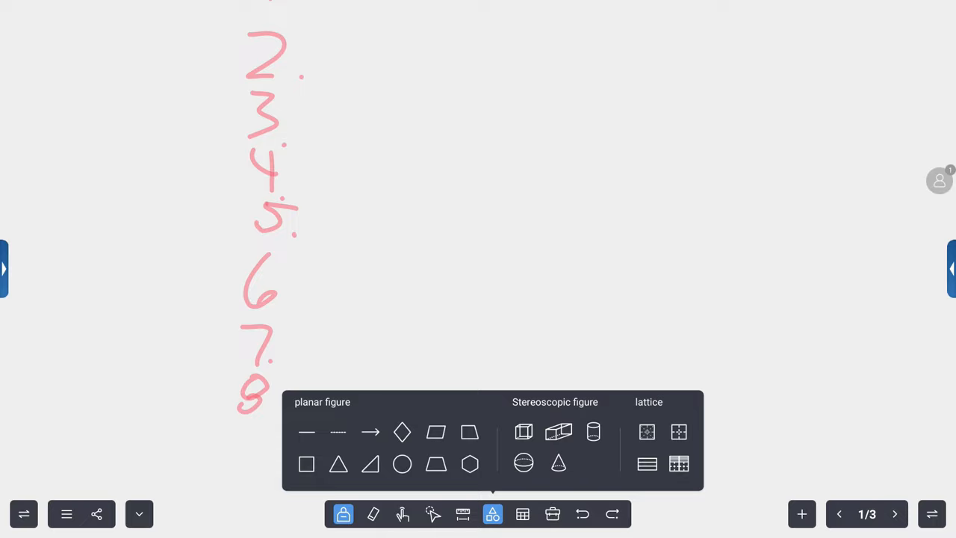
{"action": "left_click", "coordinate": [522, 513]}
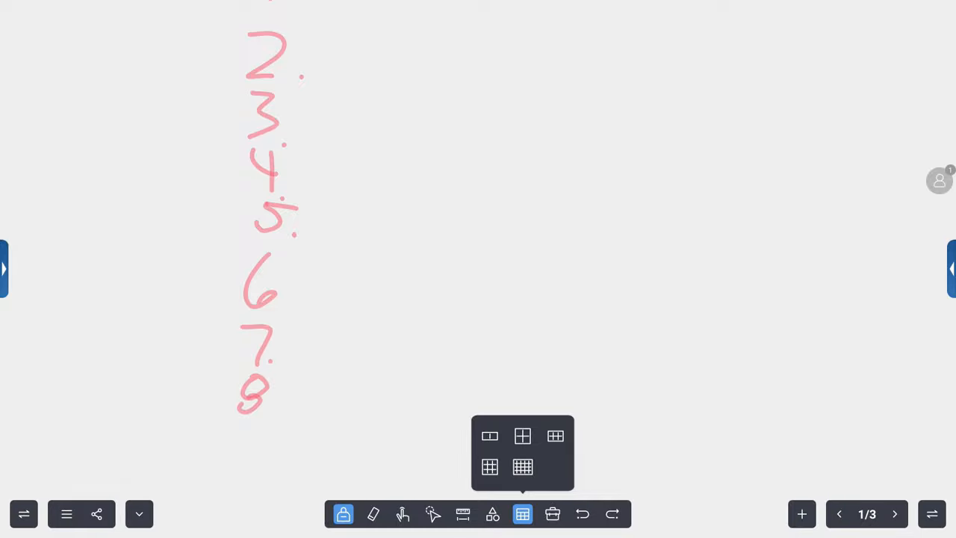
{"action": "left_click", "coordinate": [552, 514]}
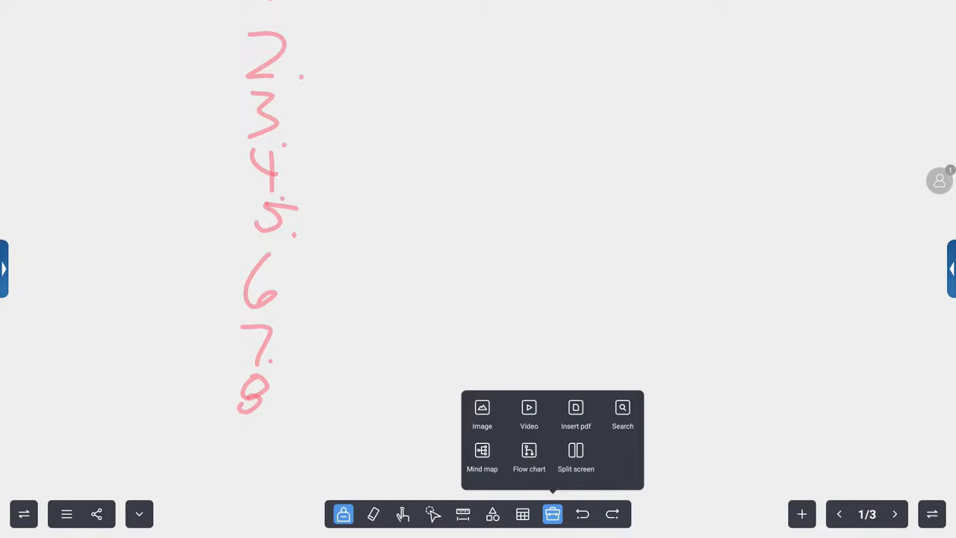
{"action": "left_click", "coordinate": [575, 456]}
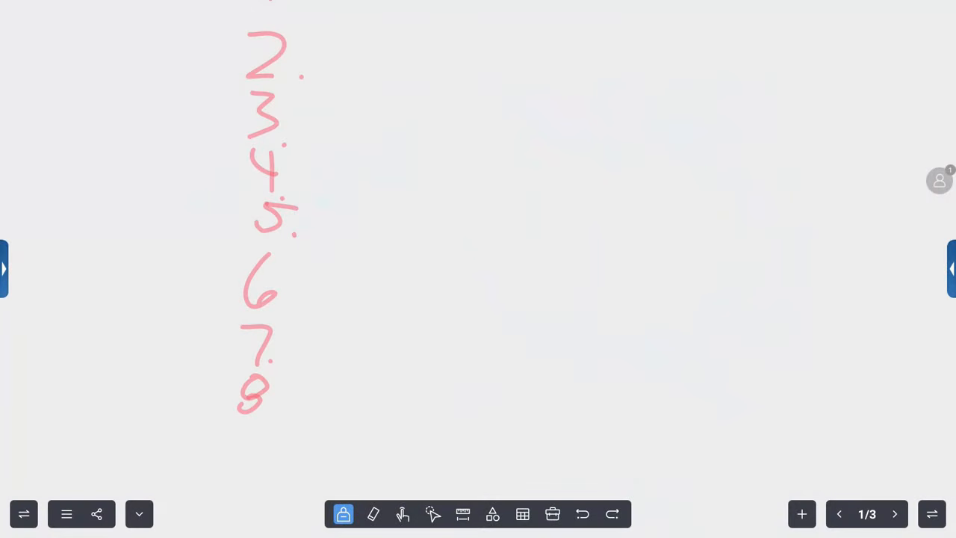
Insert the Telling Time worksheet PDF from Local disk onto the first page
{"action": "left_click", "coordinate": [552, 514]}
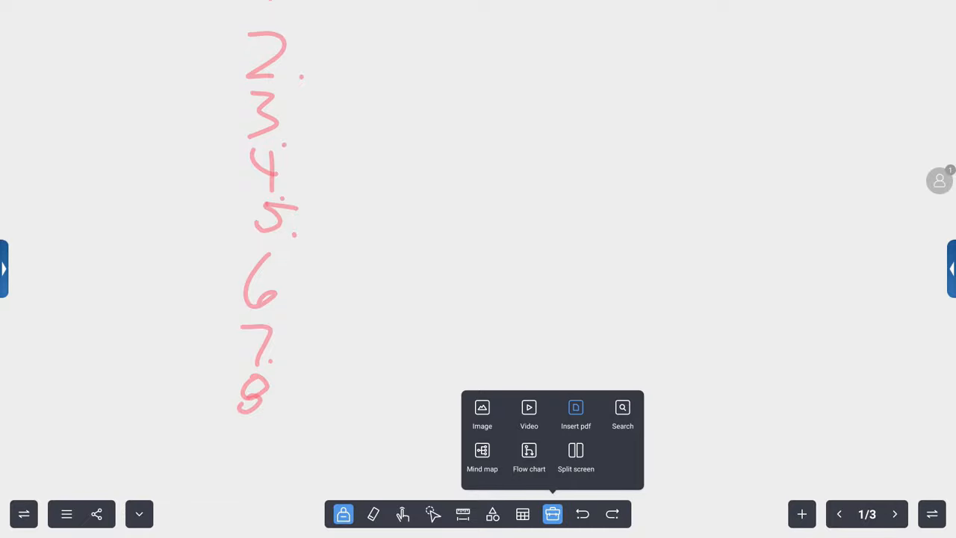
{"action": "left_click", "coordinate": [575, 413]}
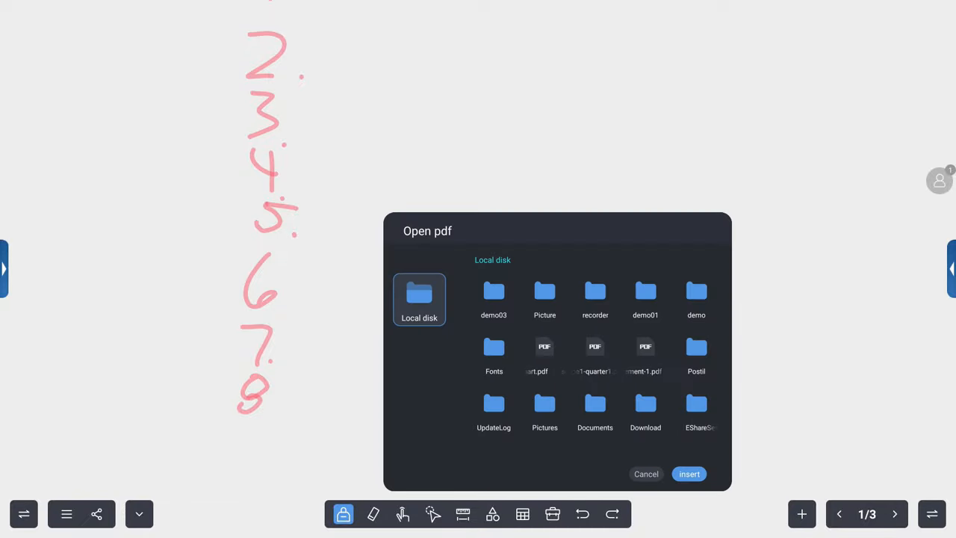
{"action": "left_click", "coordinate": [688, 473]}
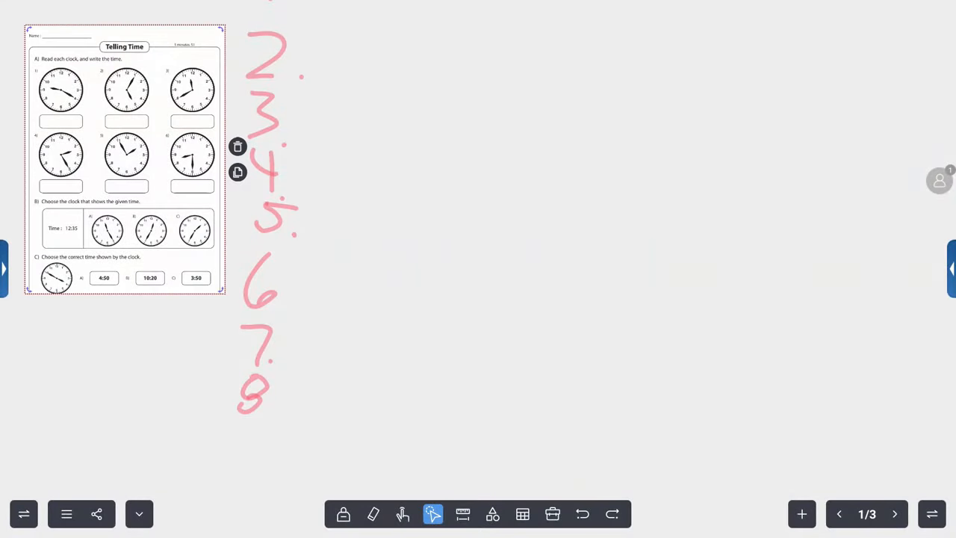
Select the Telling Time worksheet to enlarge and centre it on the board
{"action": "left_click", "coordinate": [238, 172]}
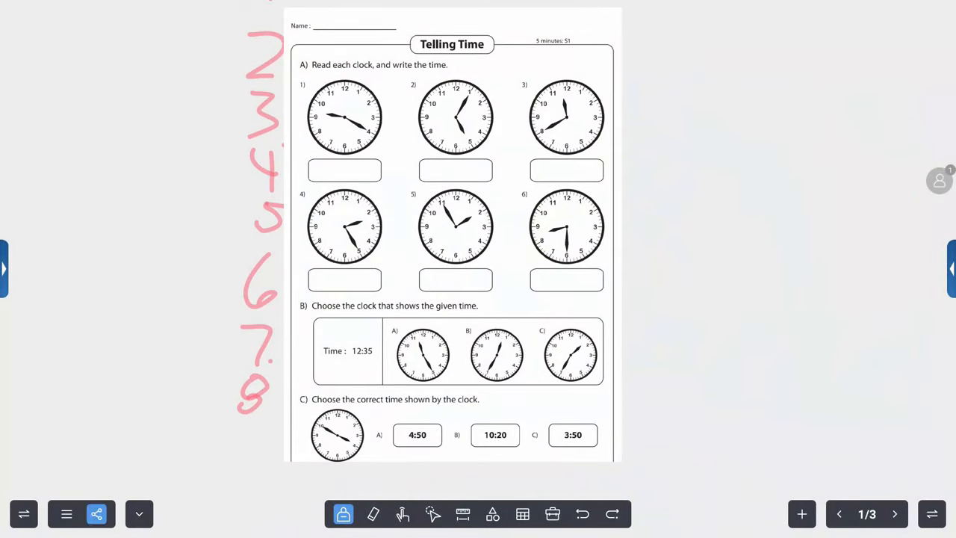
Exit the board holding the worksheet through the ≡ menu, leaving a blank page
{"action": "left_click", "coordinate": [96, 513]}
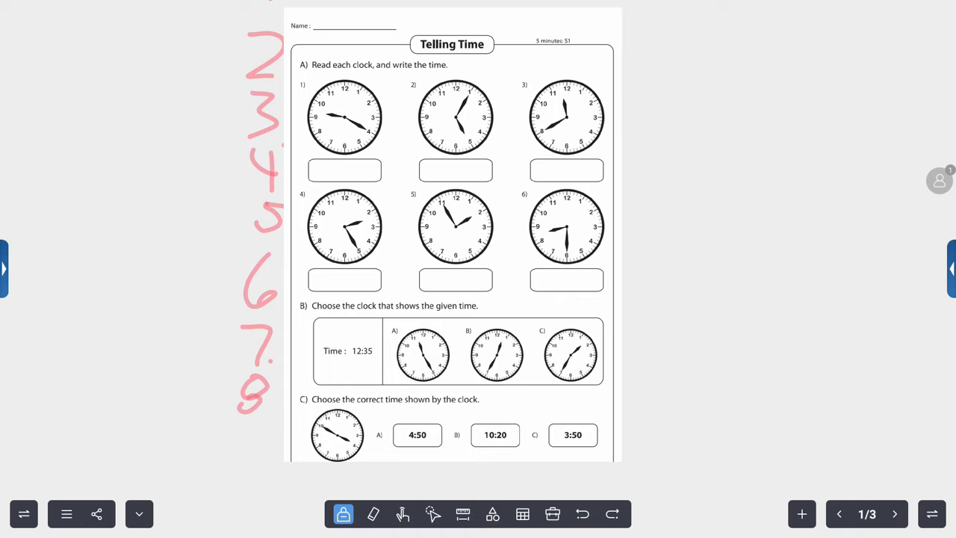
{"action": "left_click", "coordinate": [66, 514]}
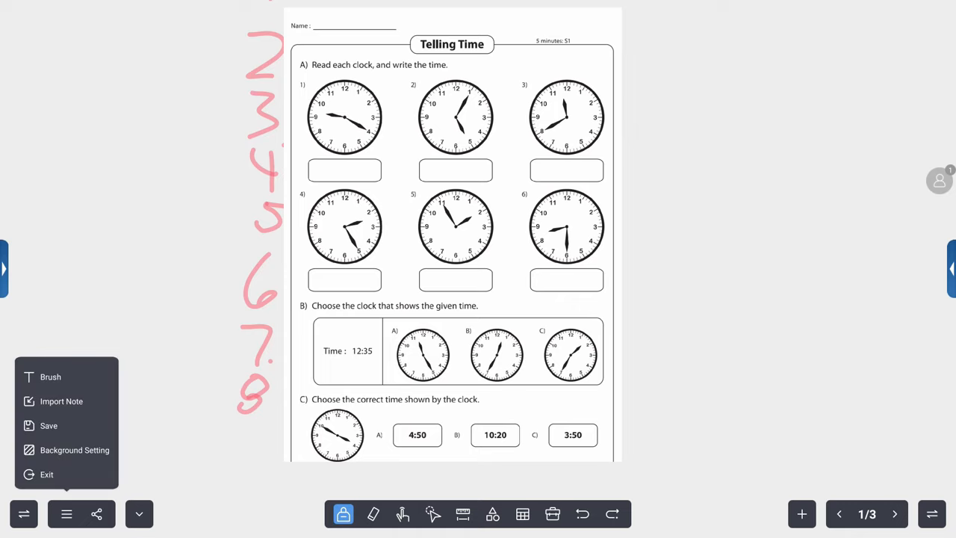
{"action": "left_click", "coordinate": [48, 425]}
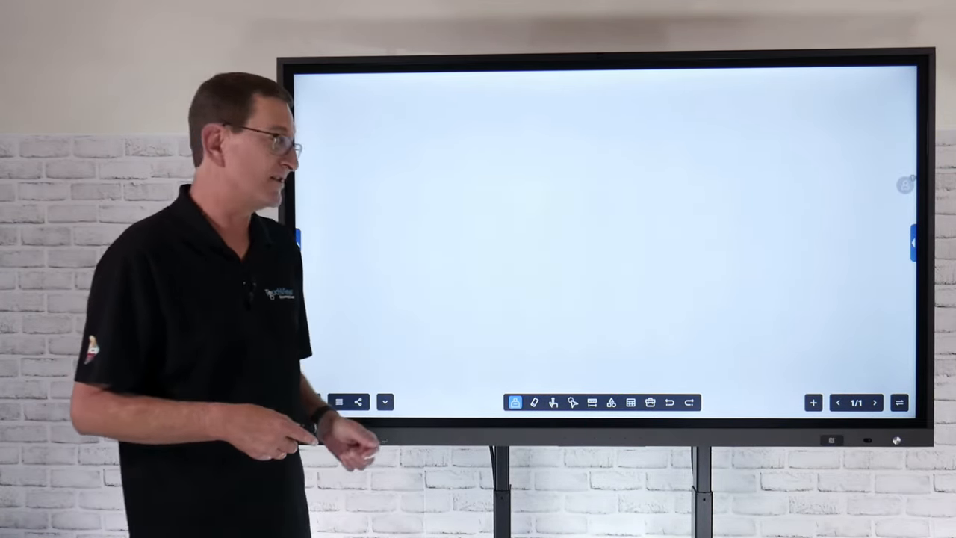
Switch to the EShare home screen and expand the User Guide for studio1
{"action": "left_click", "coordinate": [340, 402]}
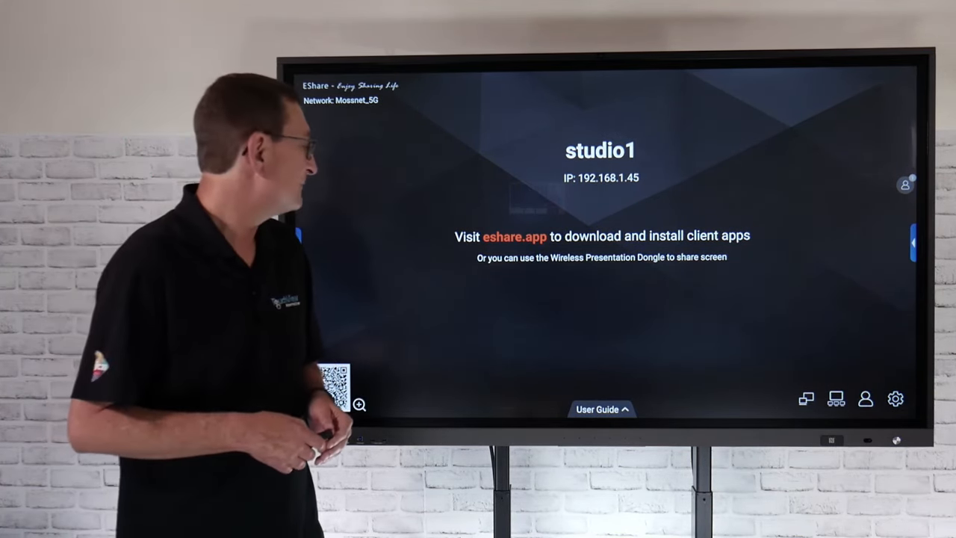
{"action": "left_click", "coordinate": [602, 409]}
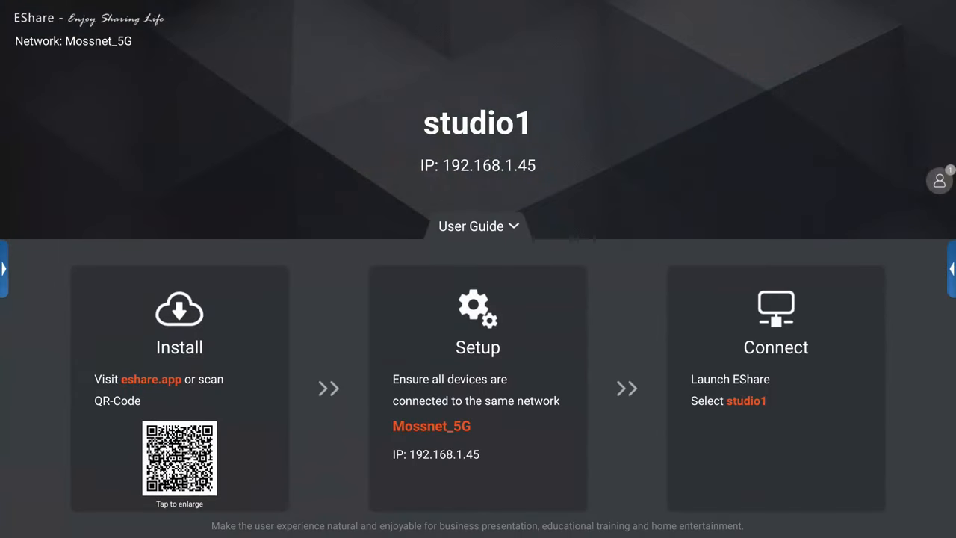